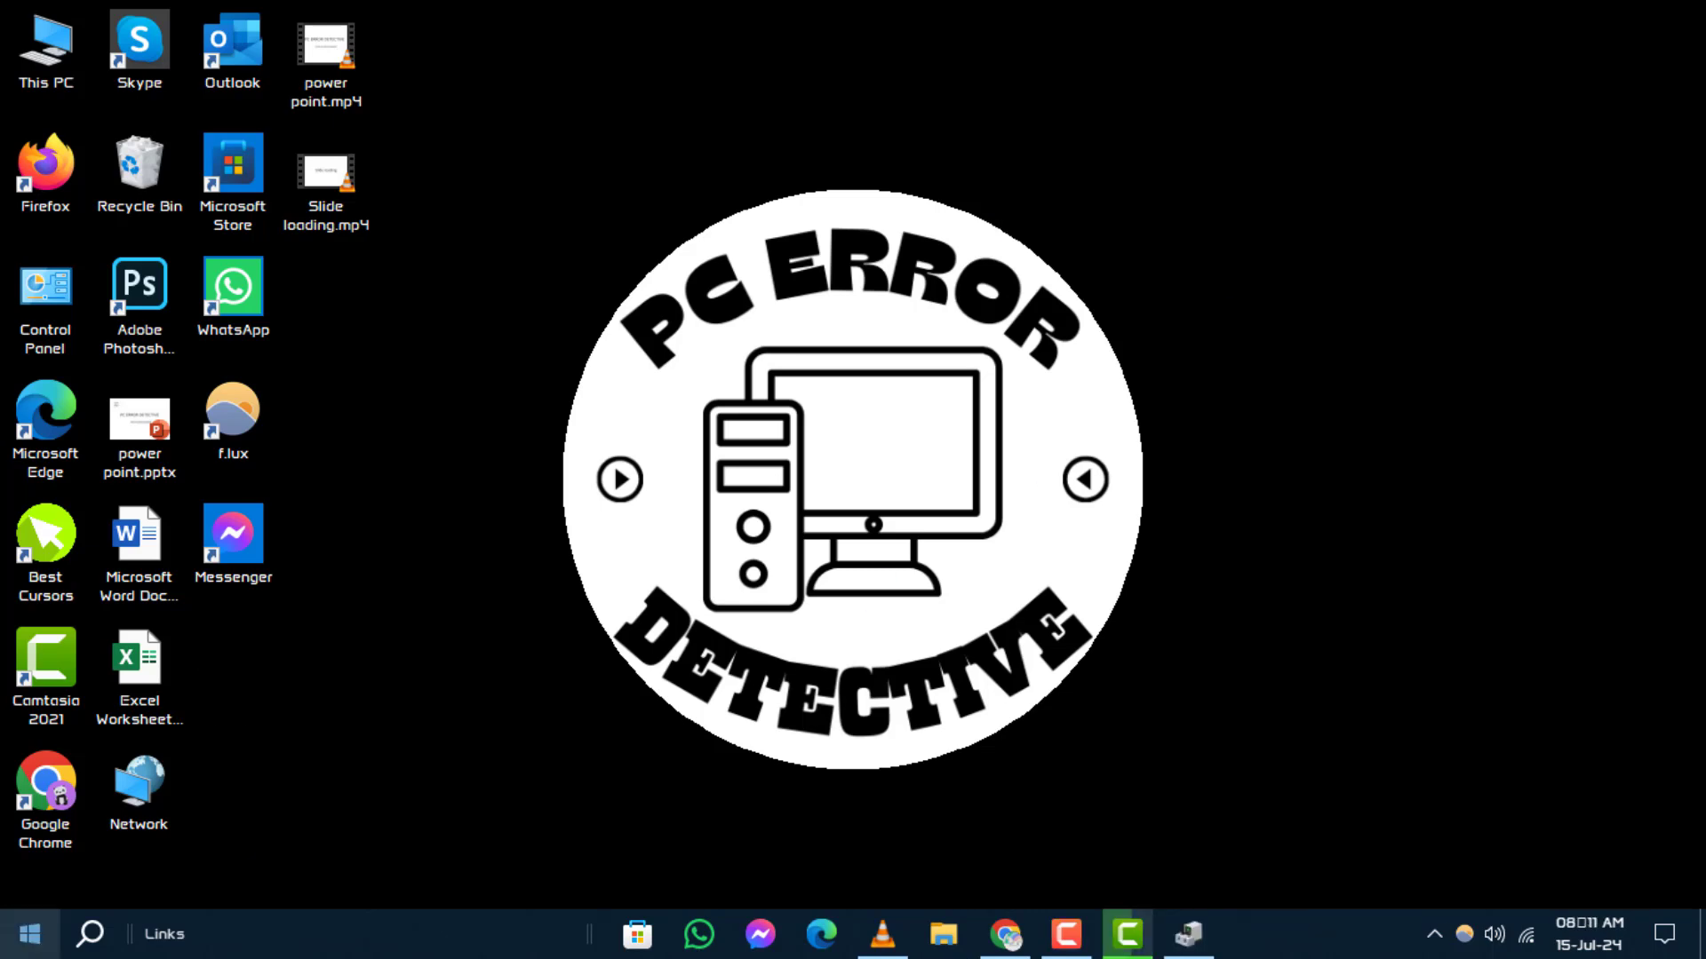
mouse_move(30, 935)
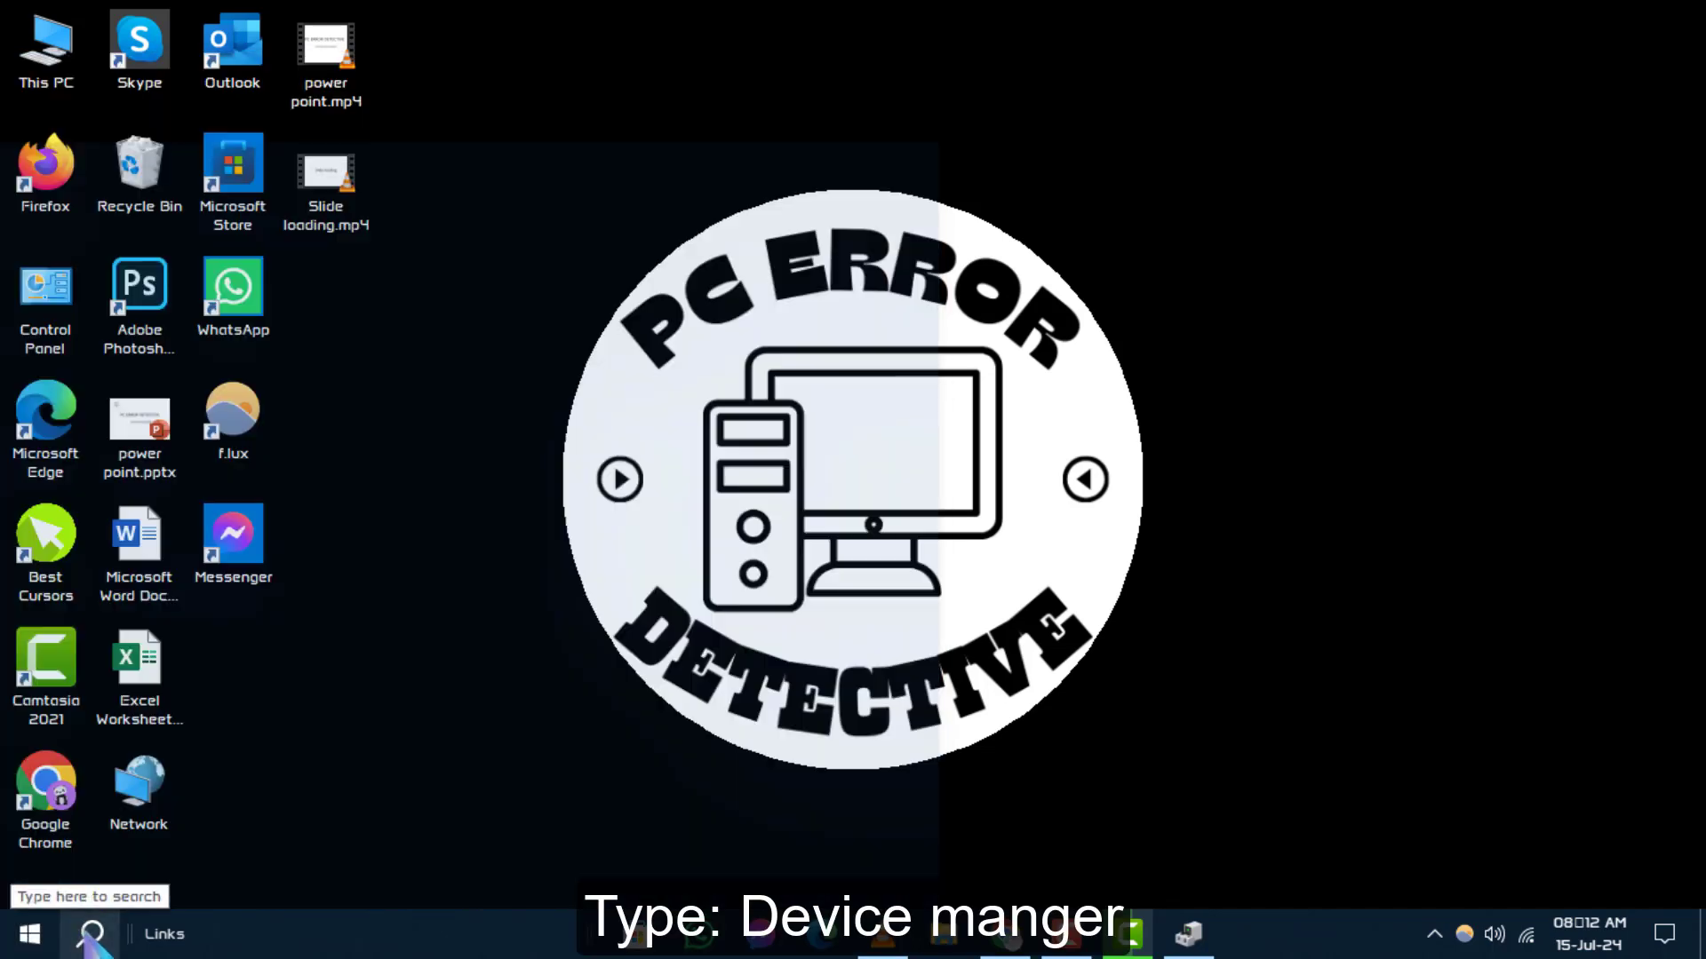
- Search for 'Device Manager' from the taskbar and launch it
type("Device Manager")
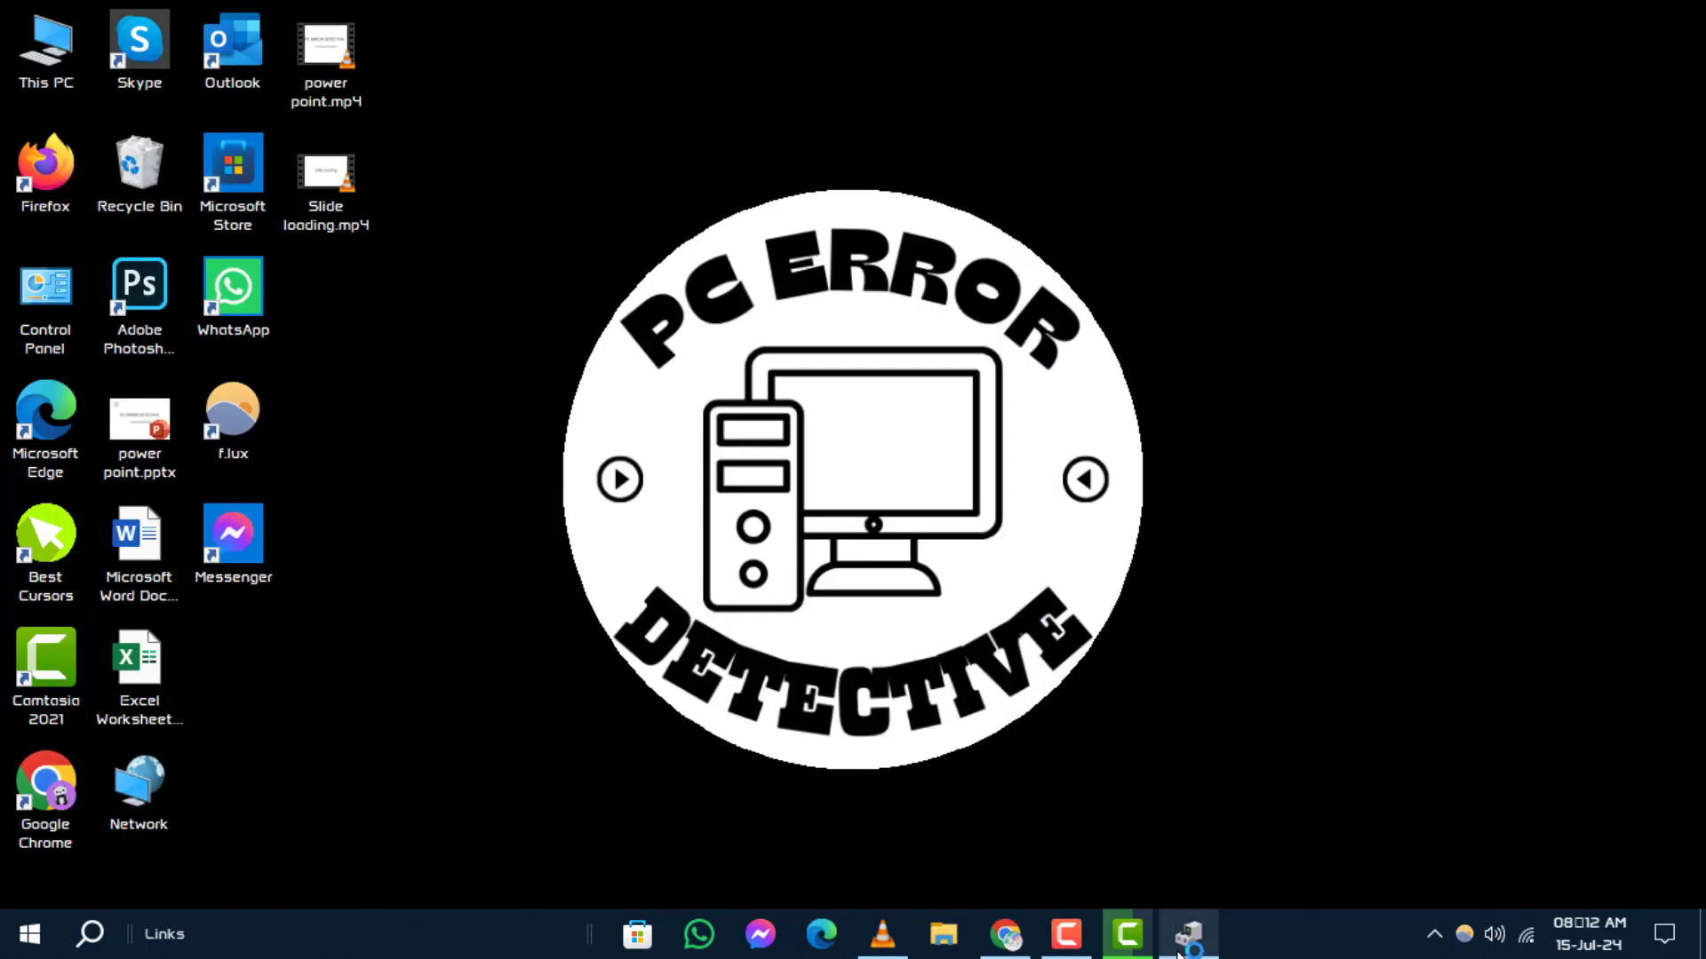
left_click(1186, 934)
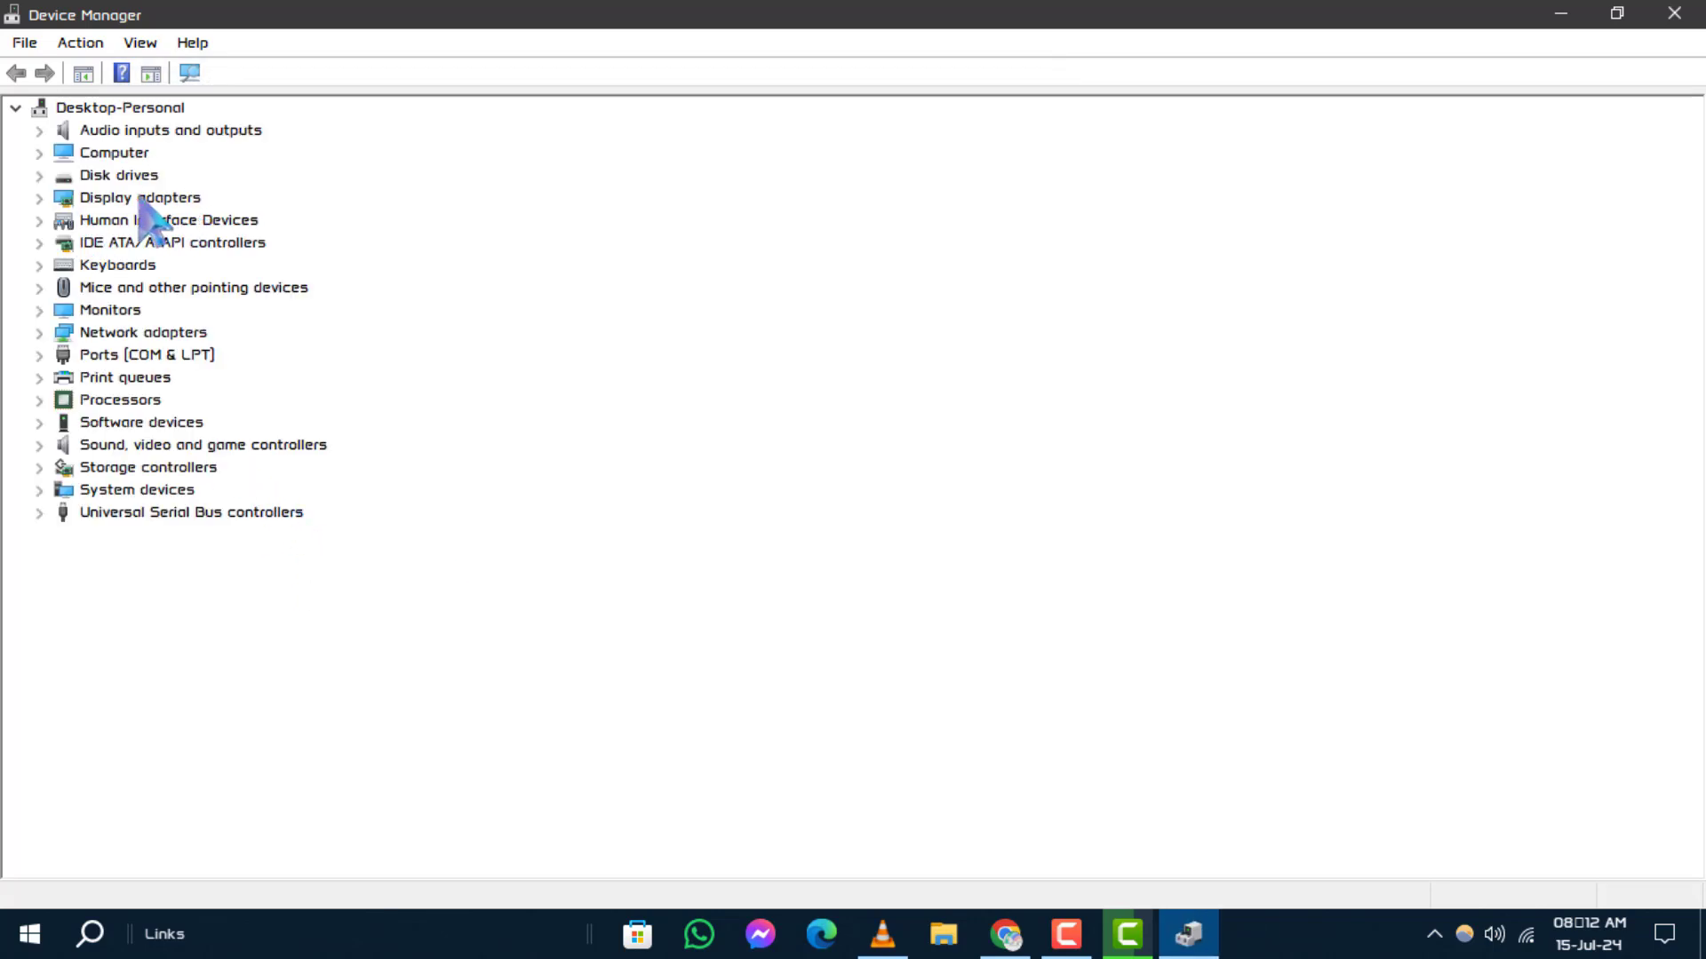
- Expand Display adapters and bring up the context menu for Intel(R) HD Graphics
left_click(139, 198)
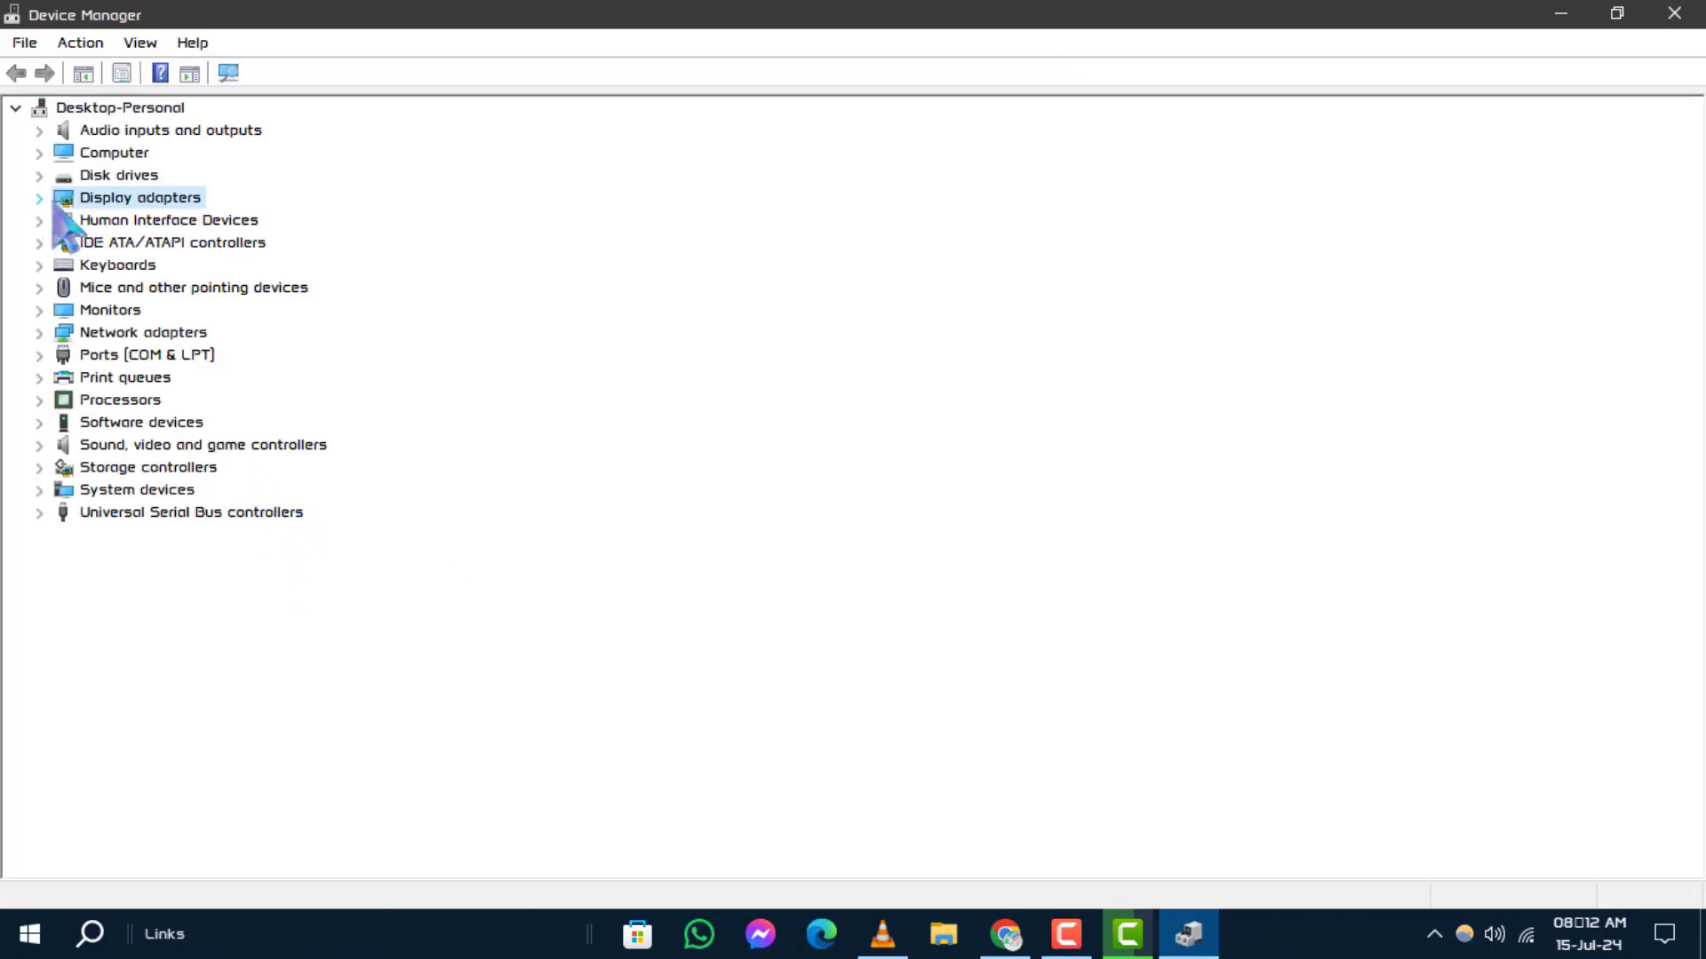
left_click(38, 197)
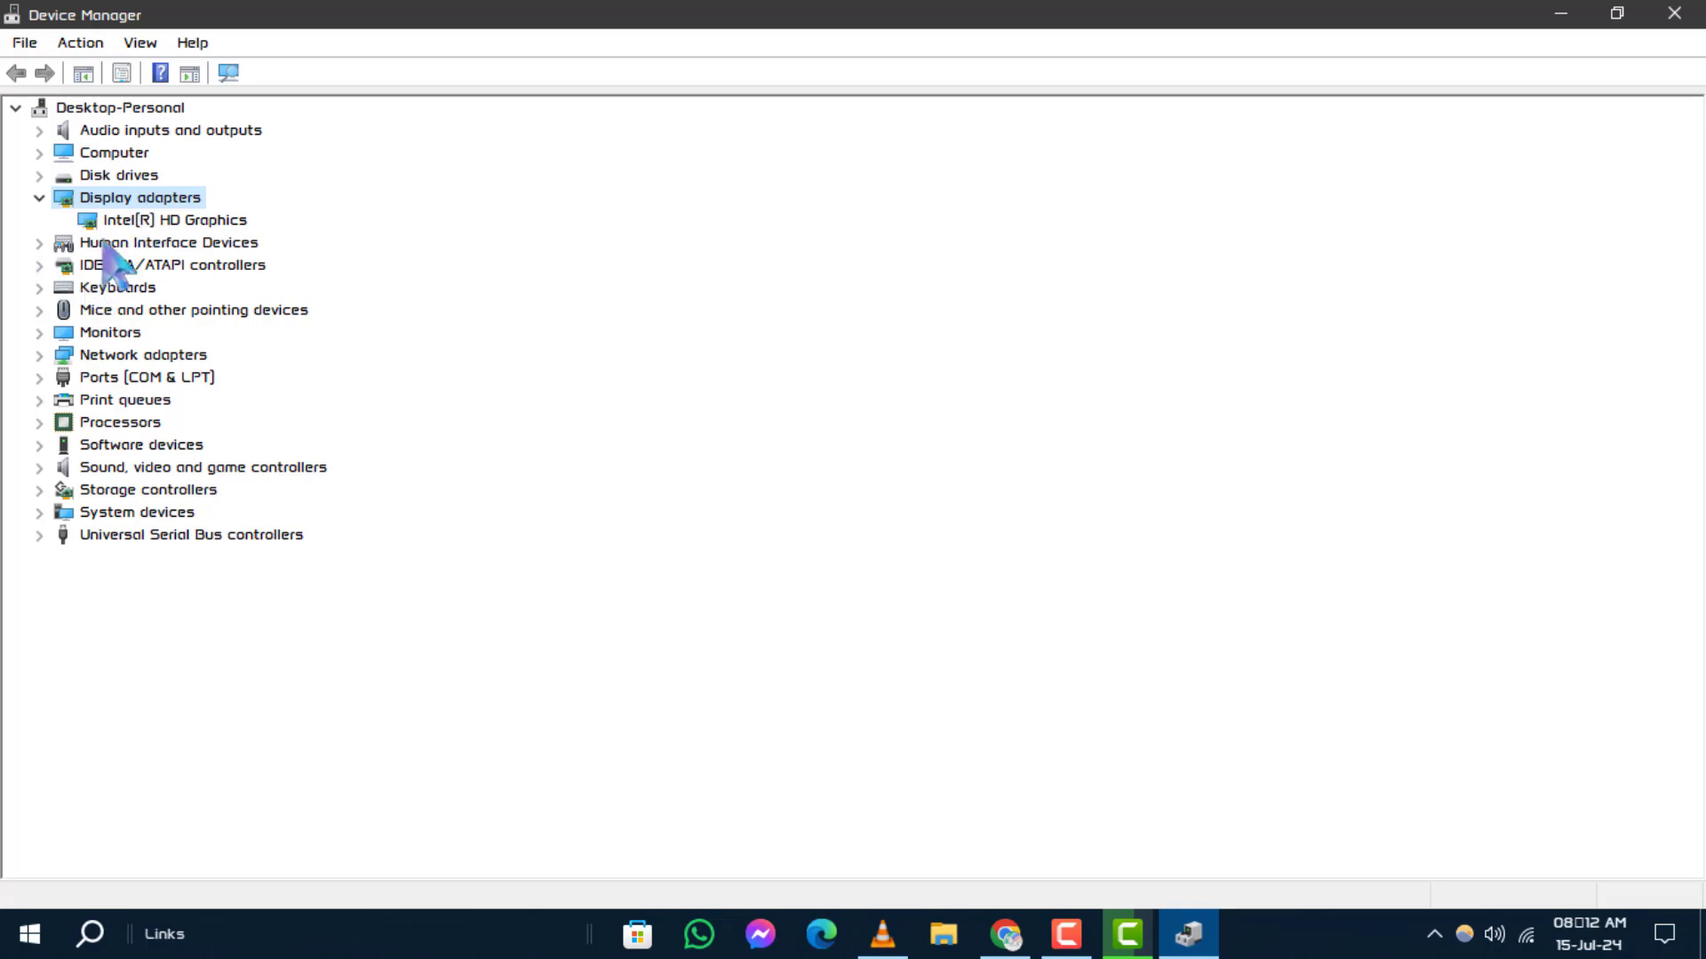
left_click(174, 220)
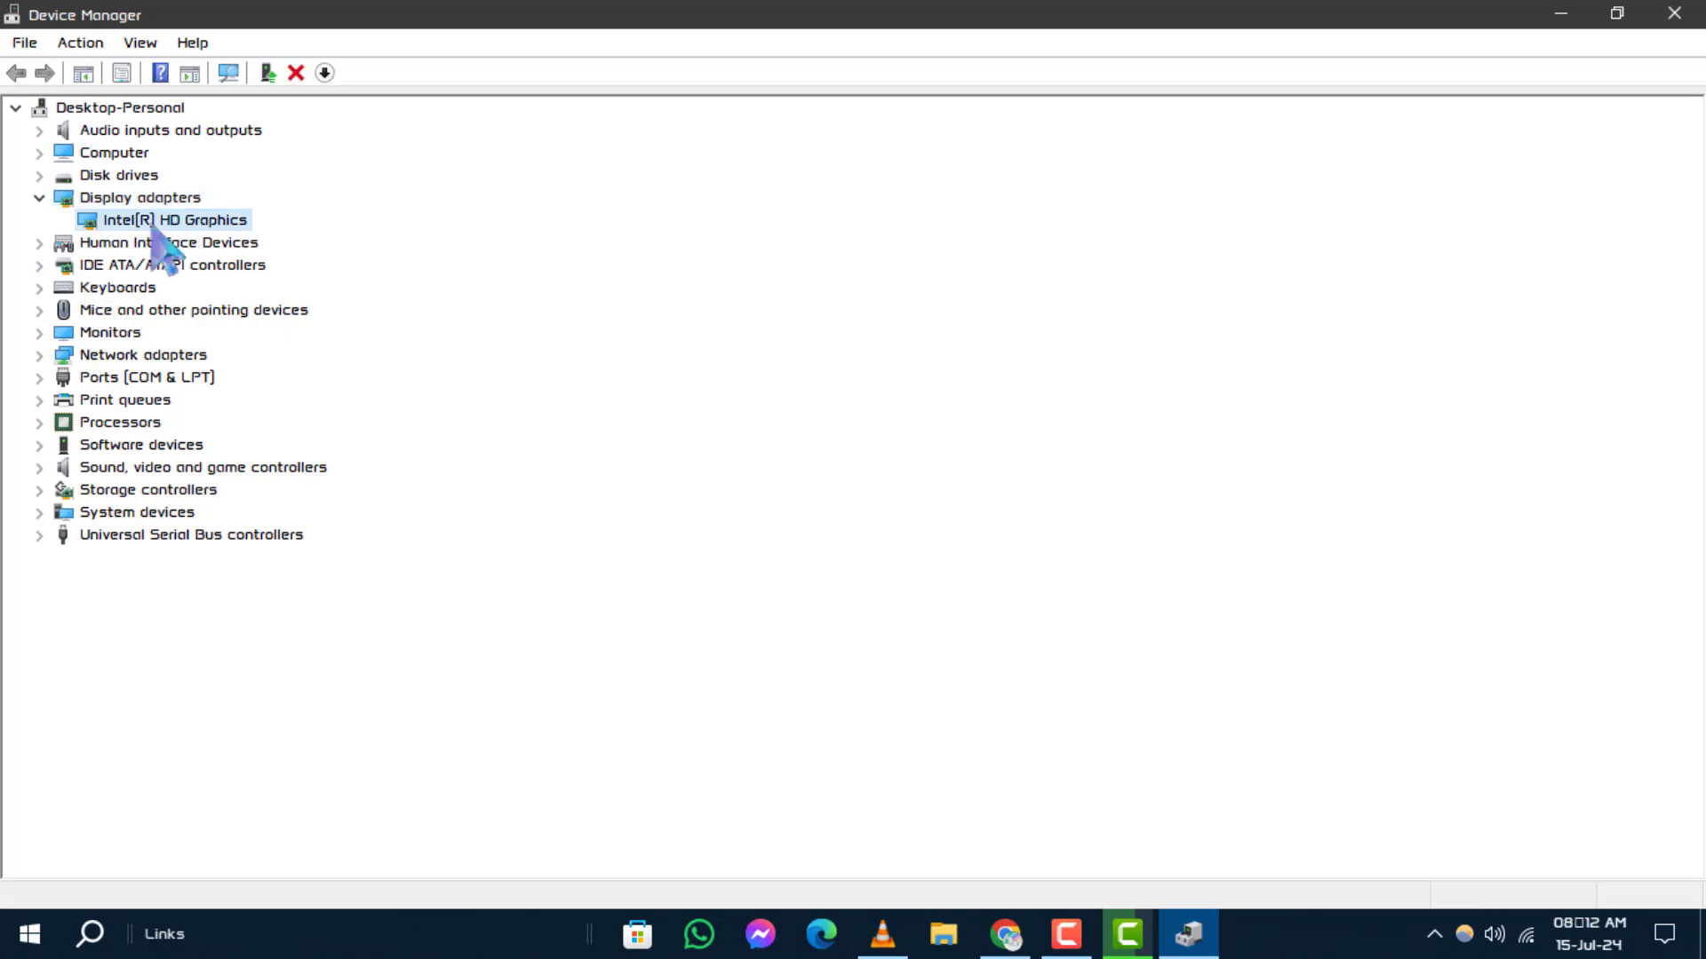
mouse_move(217, 250)
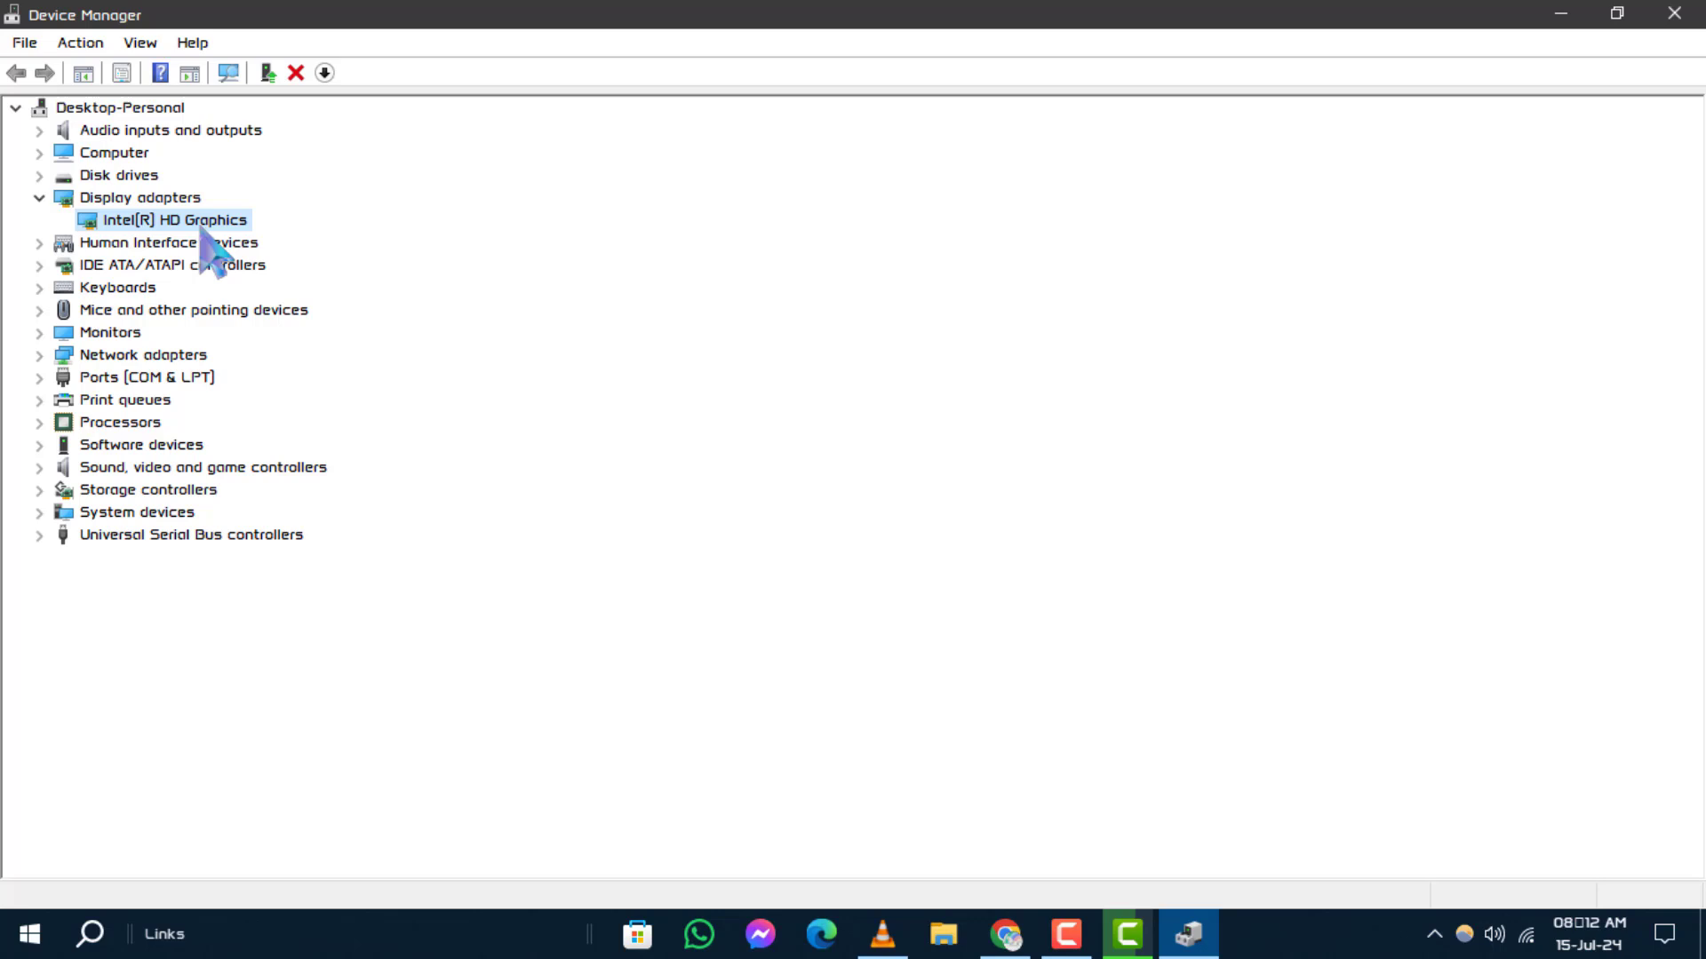
right_click(175, 219)
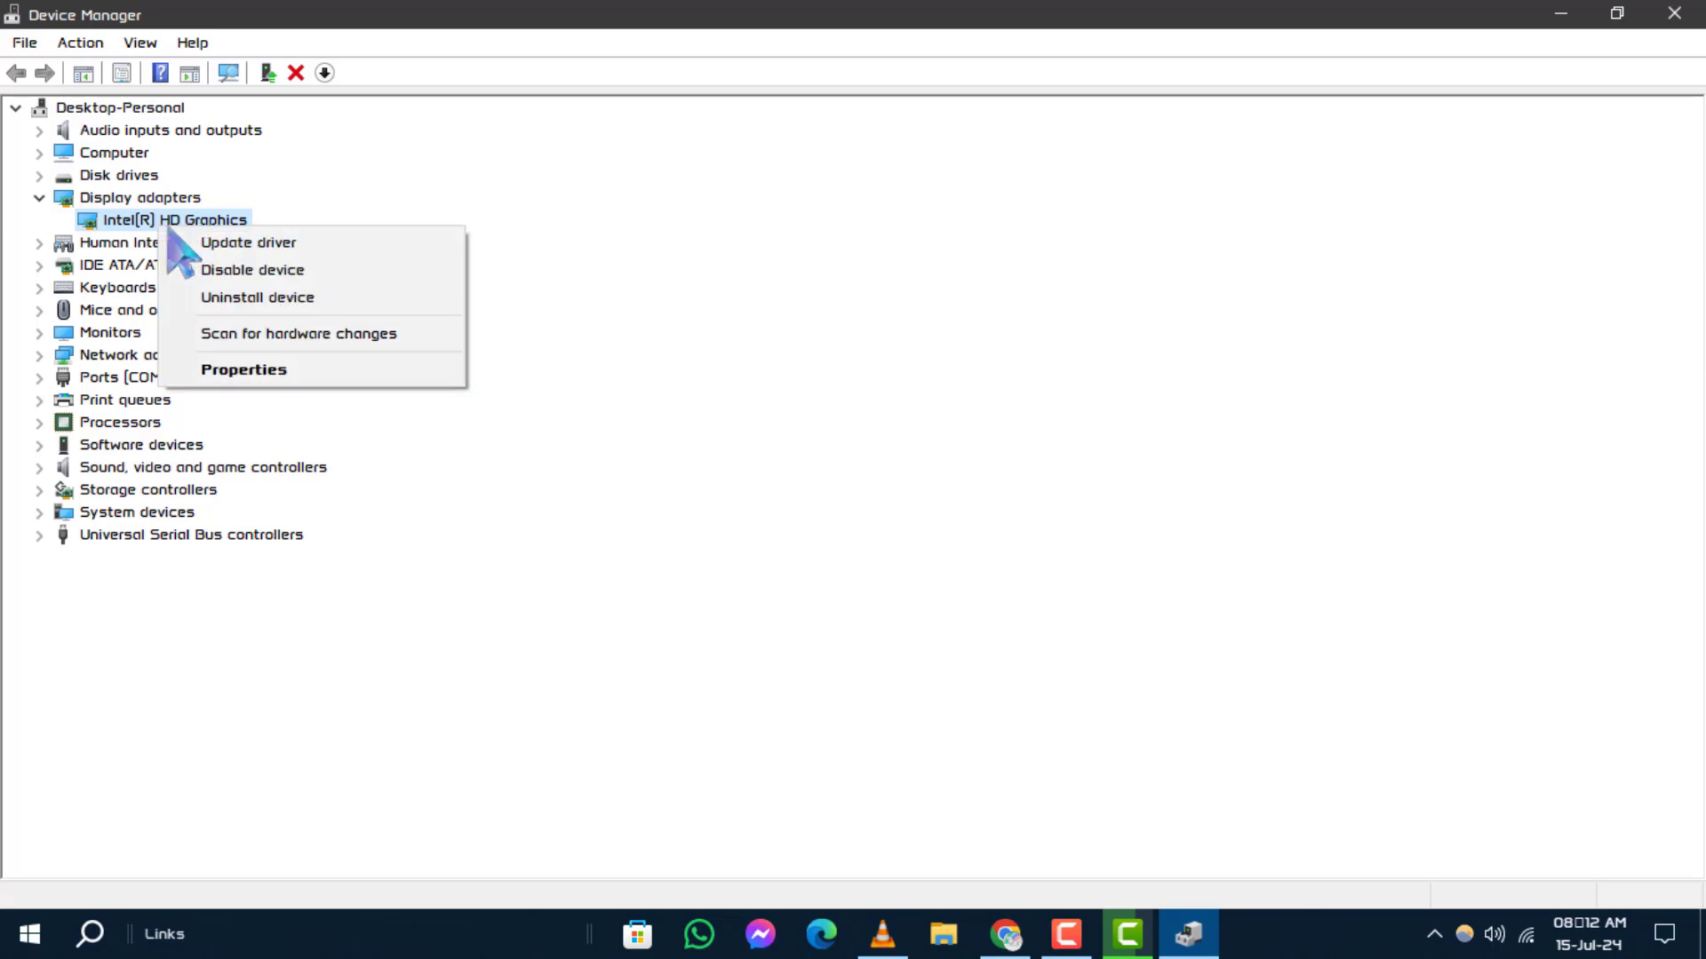
mouse_move(251, 270)
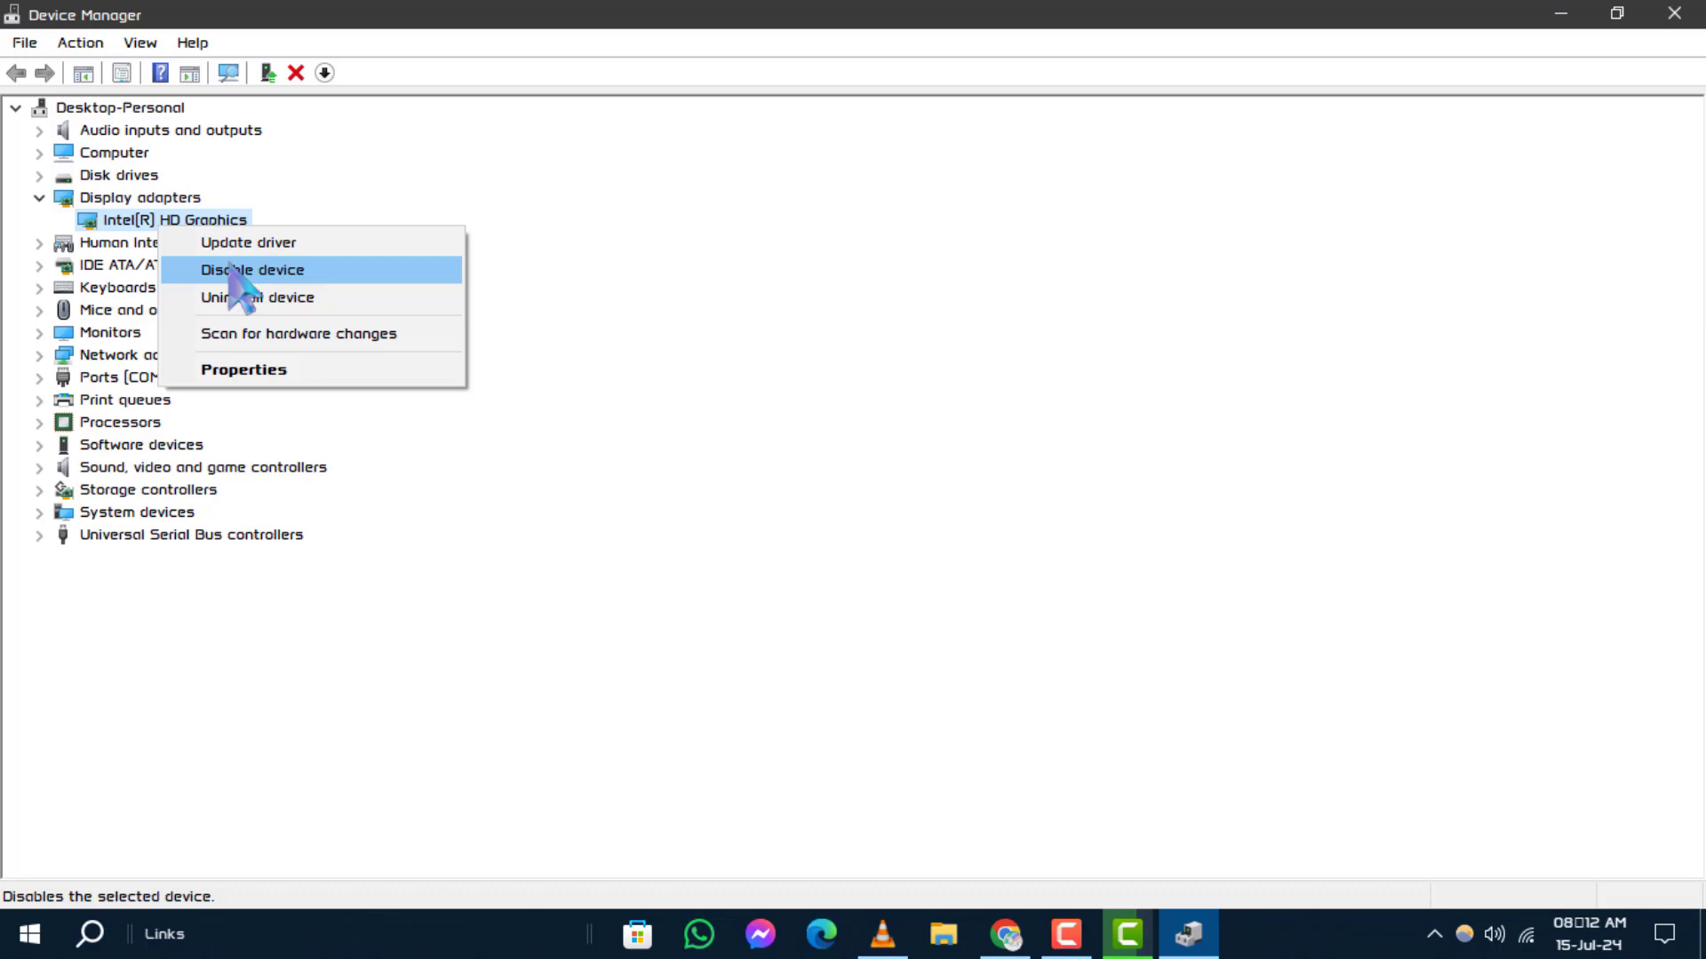
mouse_move(332, 305)
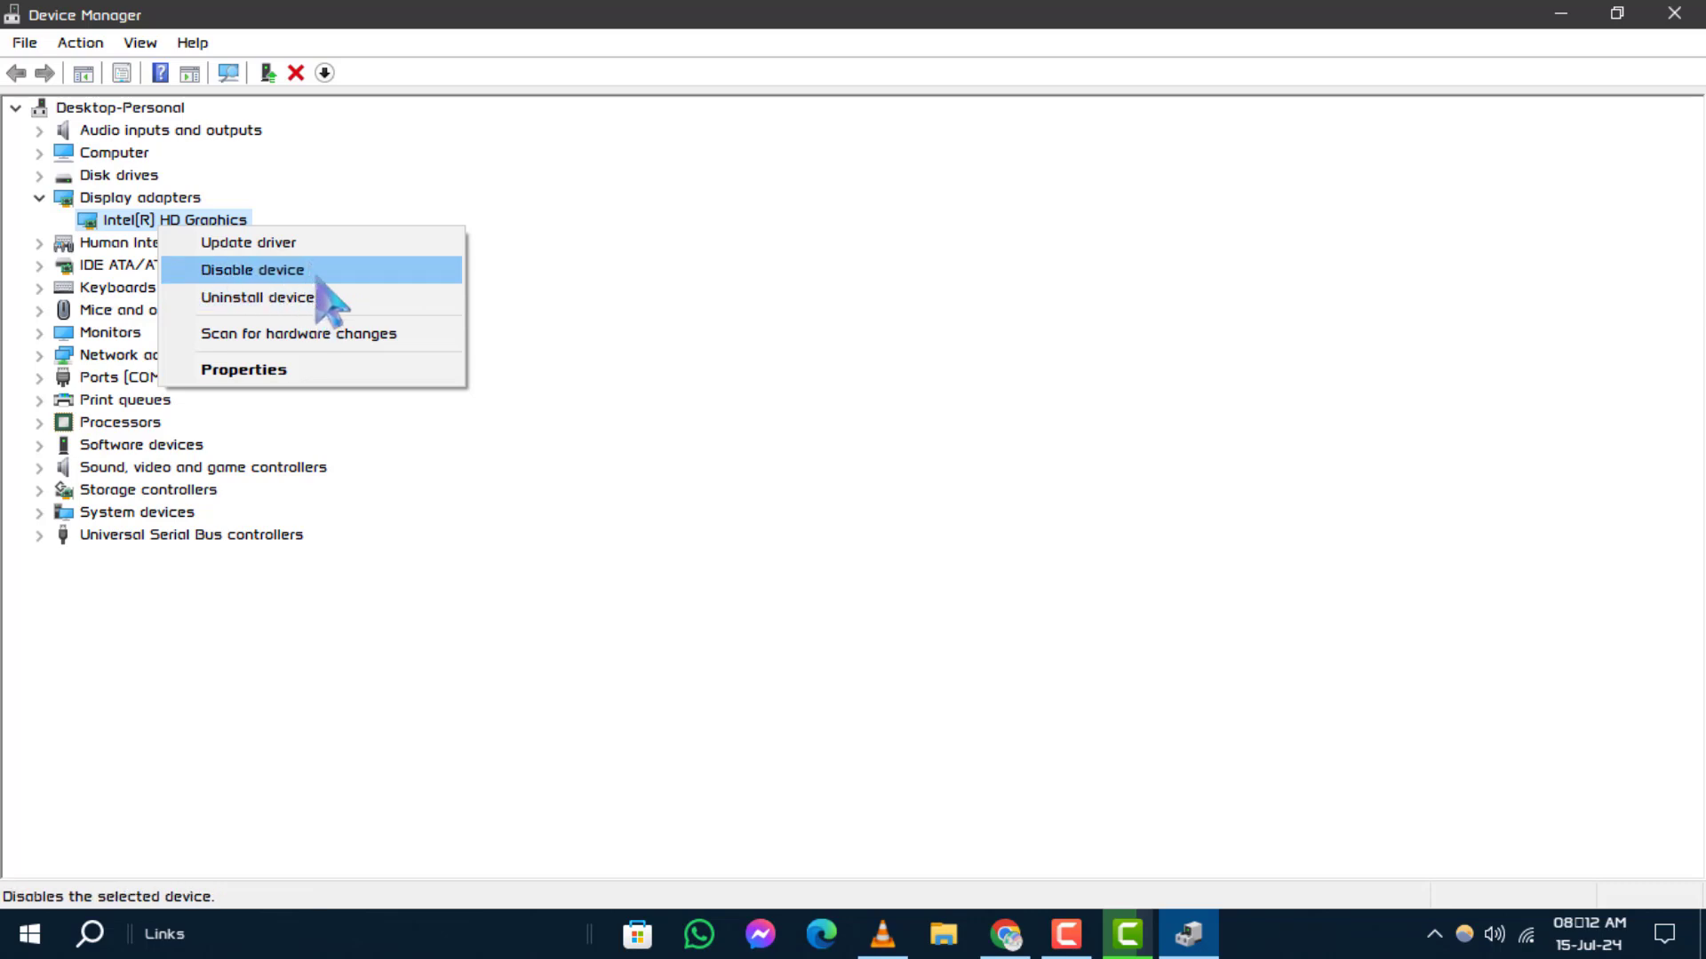
mouse_move(262, 300)
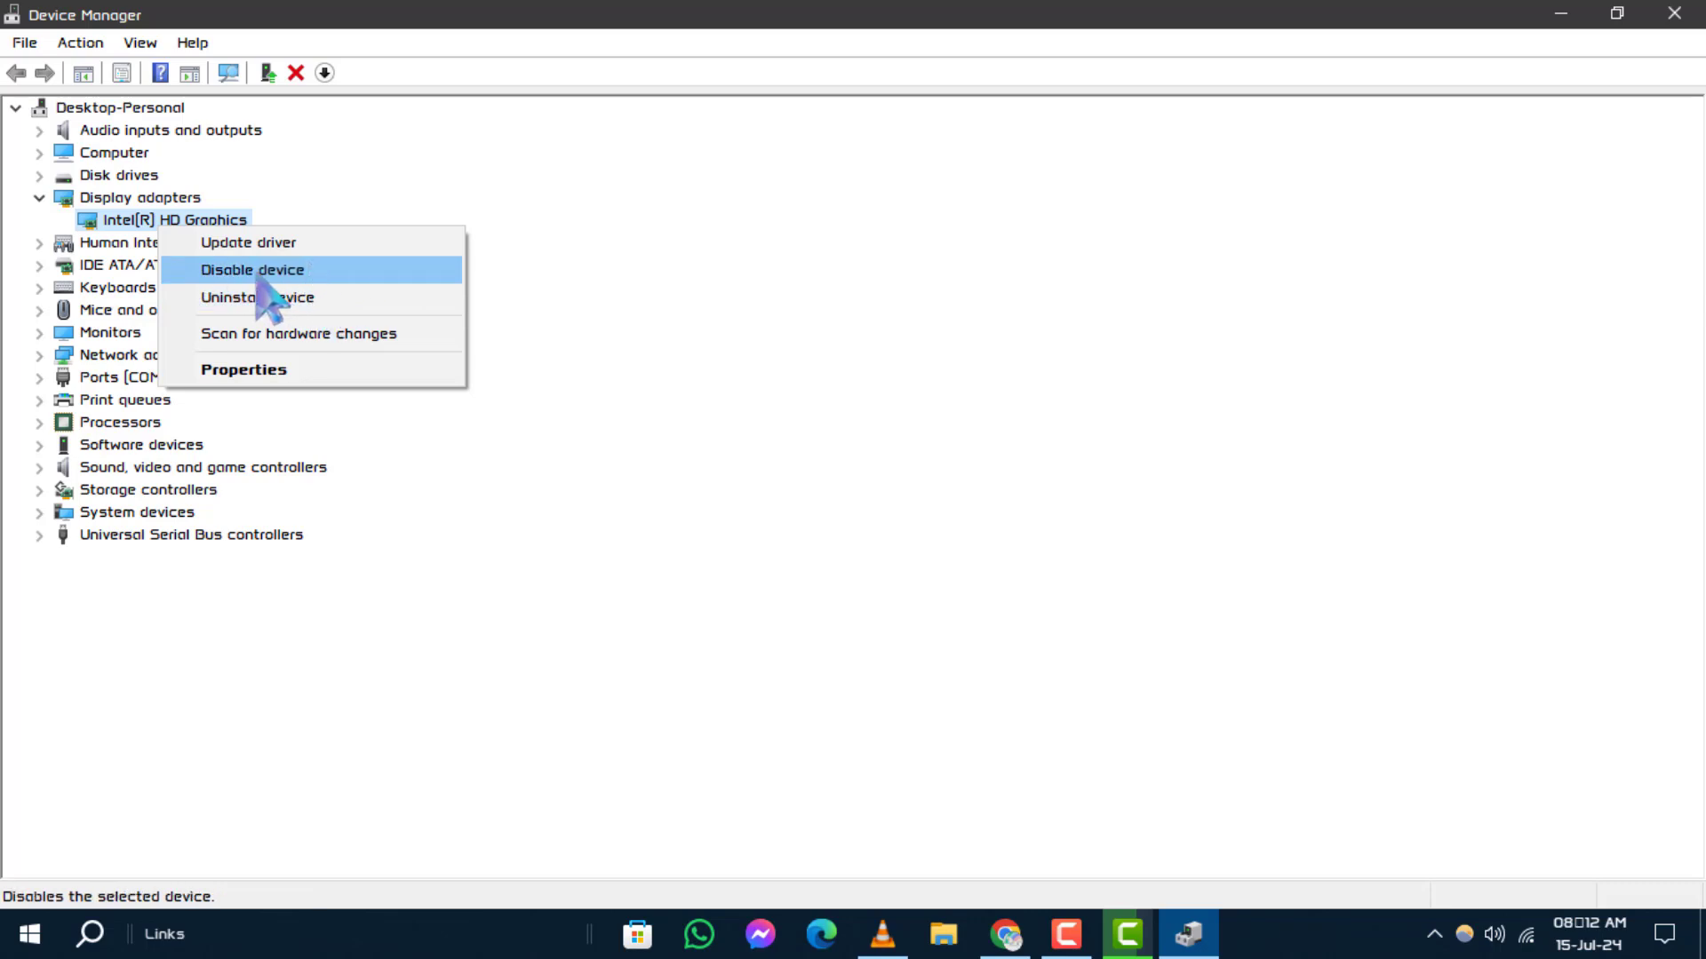
- Disable the Intel(R) HD Graphics device and answer Yes to the warning
left_click(253, 268)
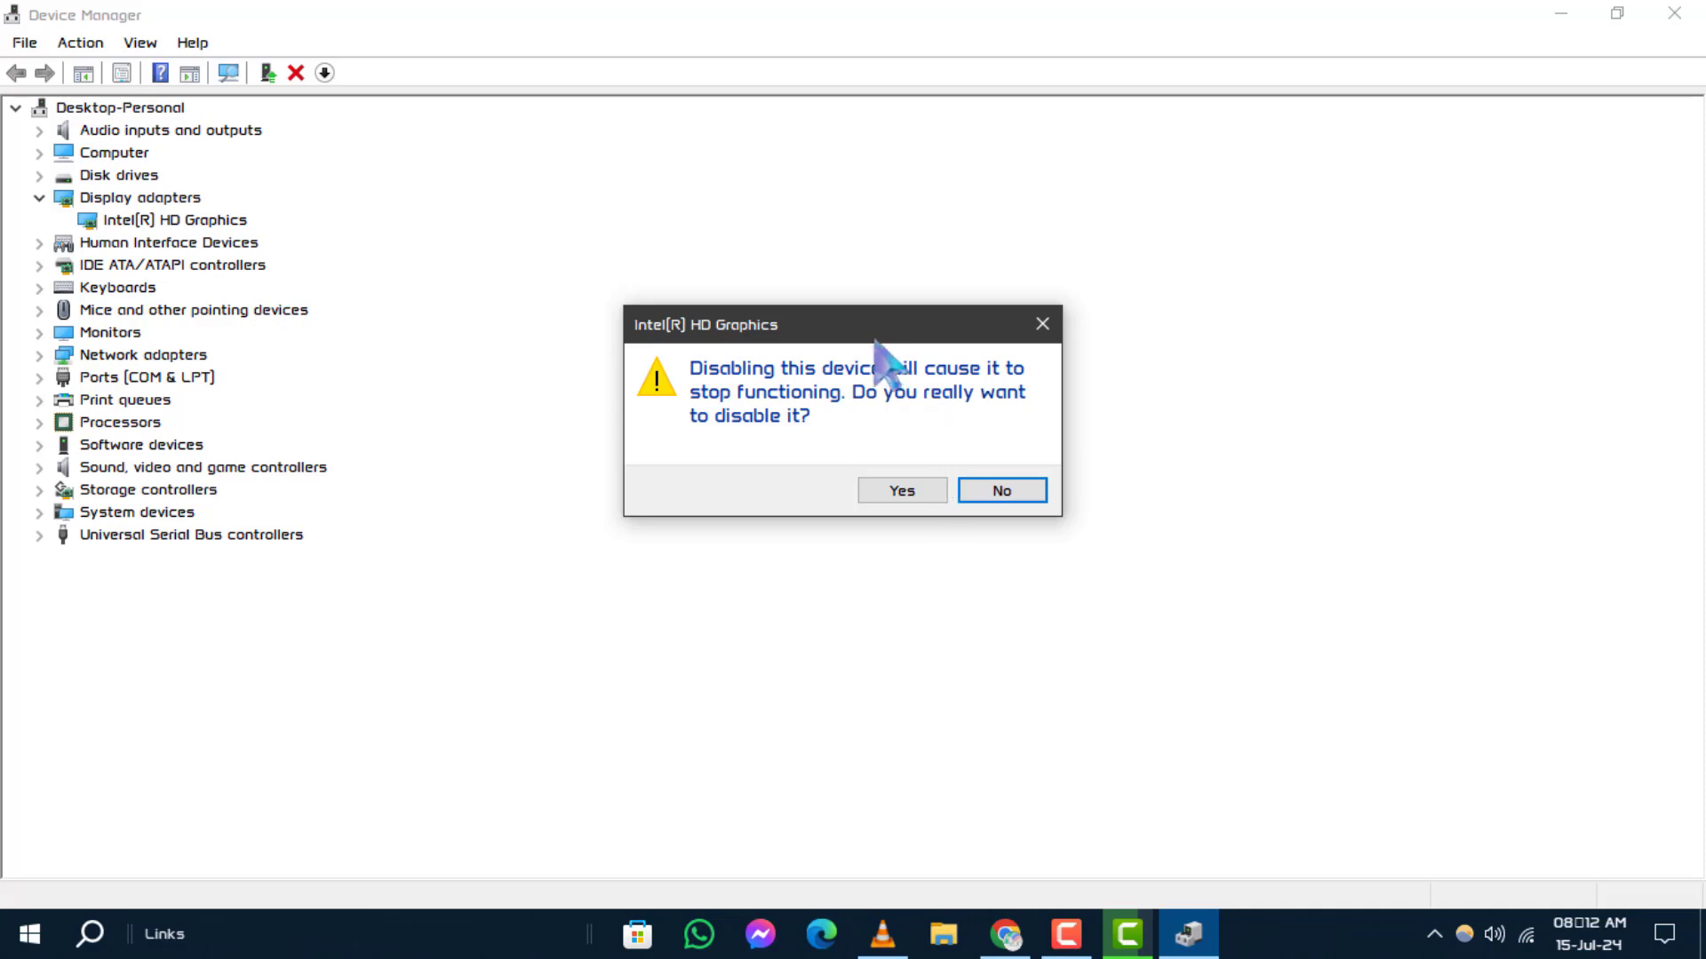
mouse_move(810, 460)
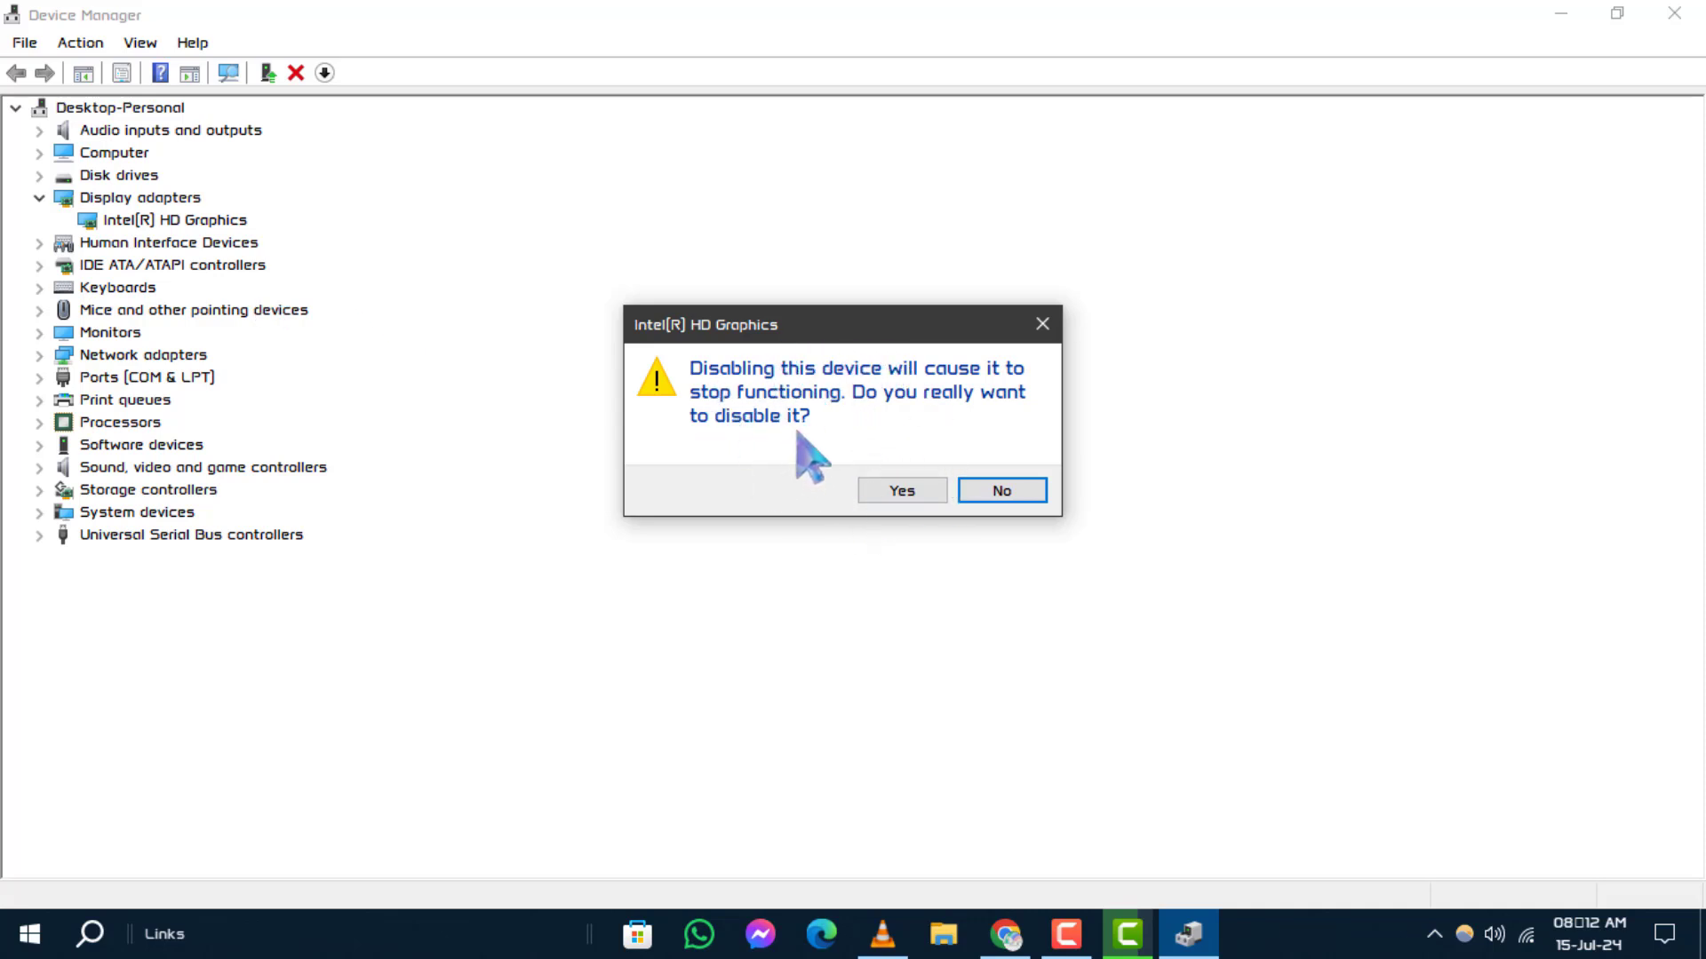
mouse_move(737, 551)
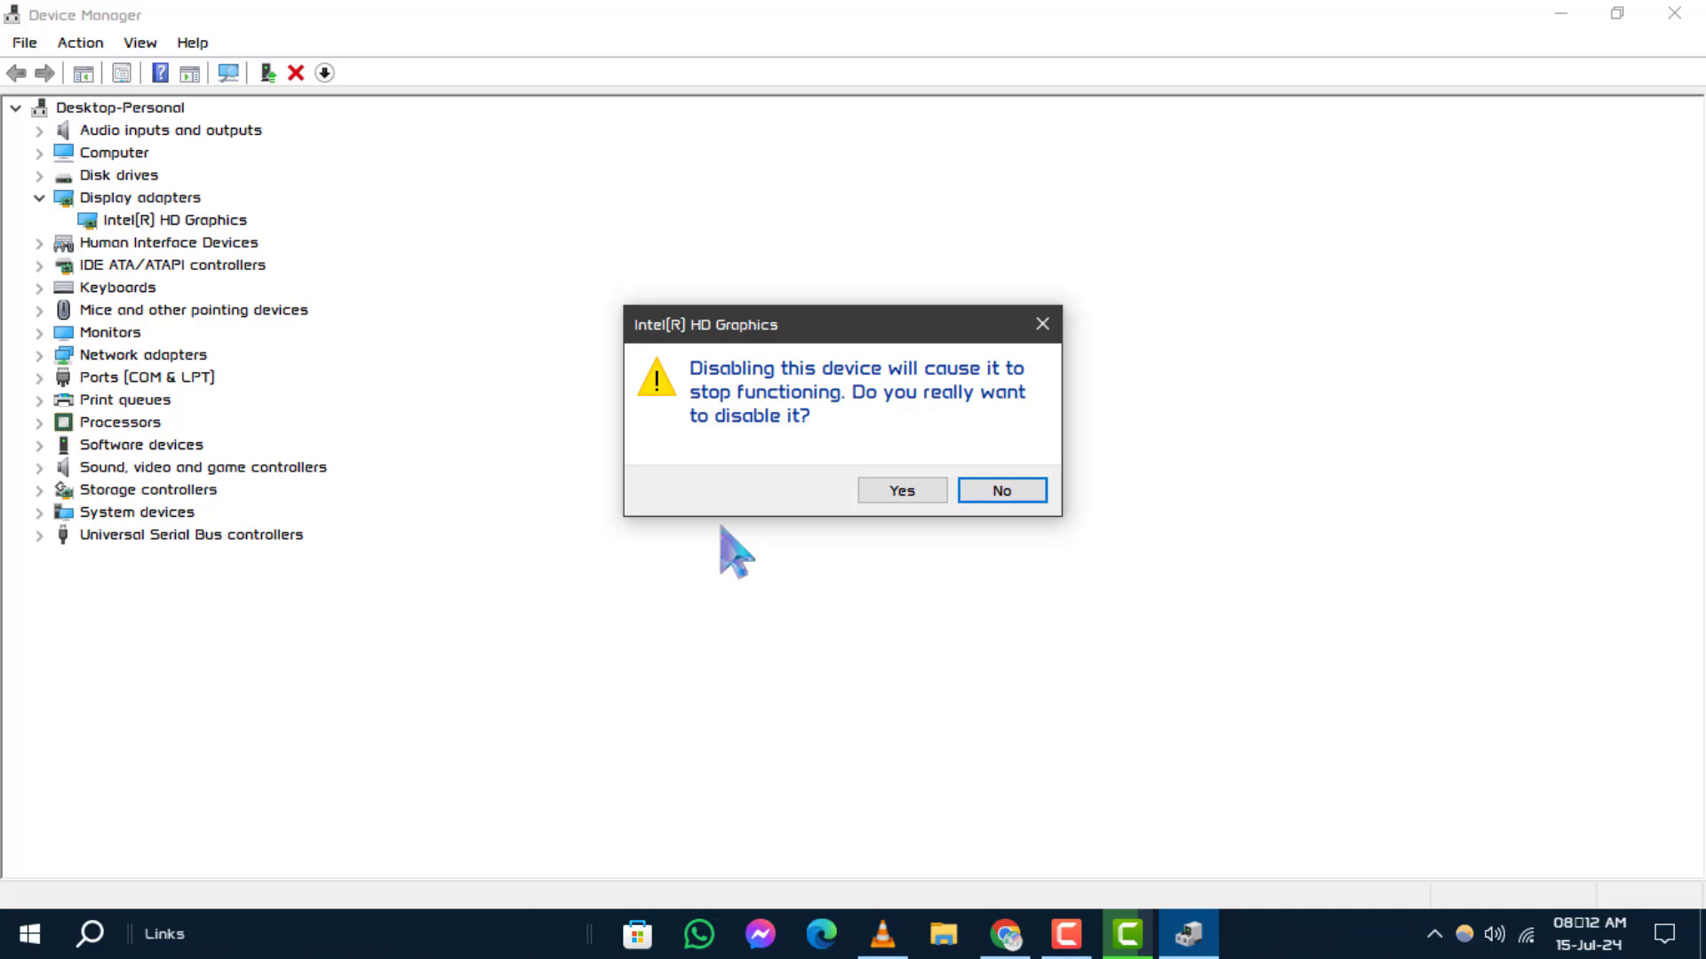
mouse_move(890, 435)
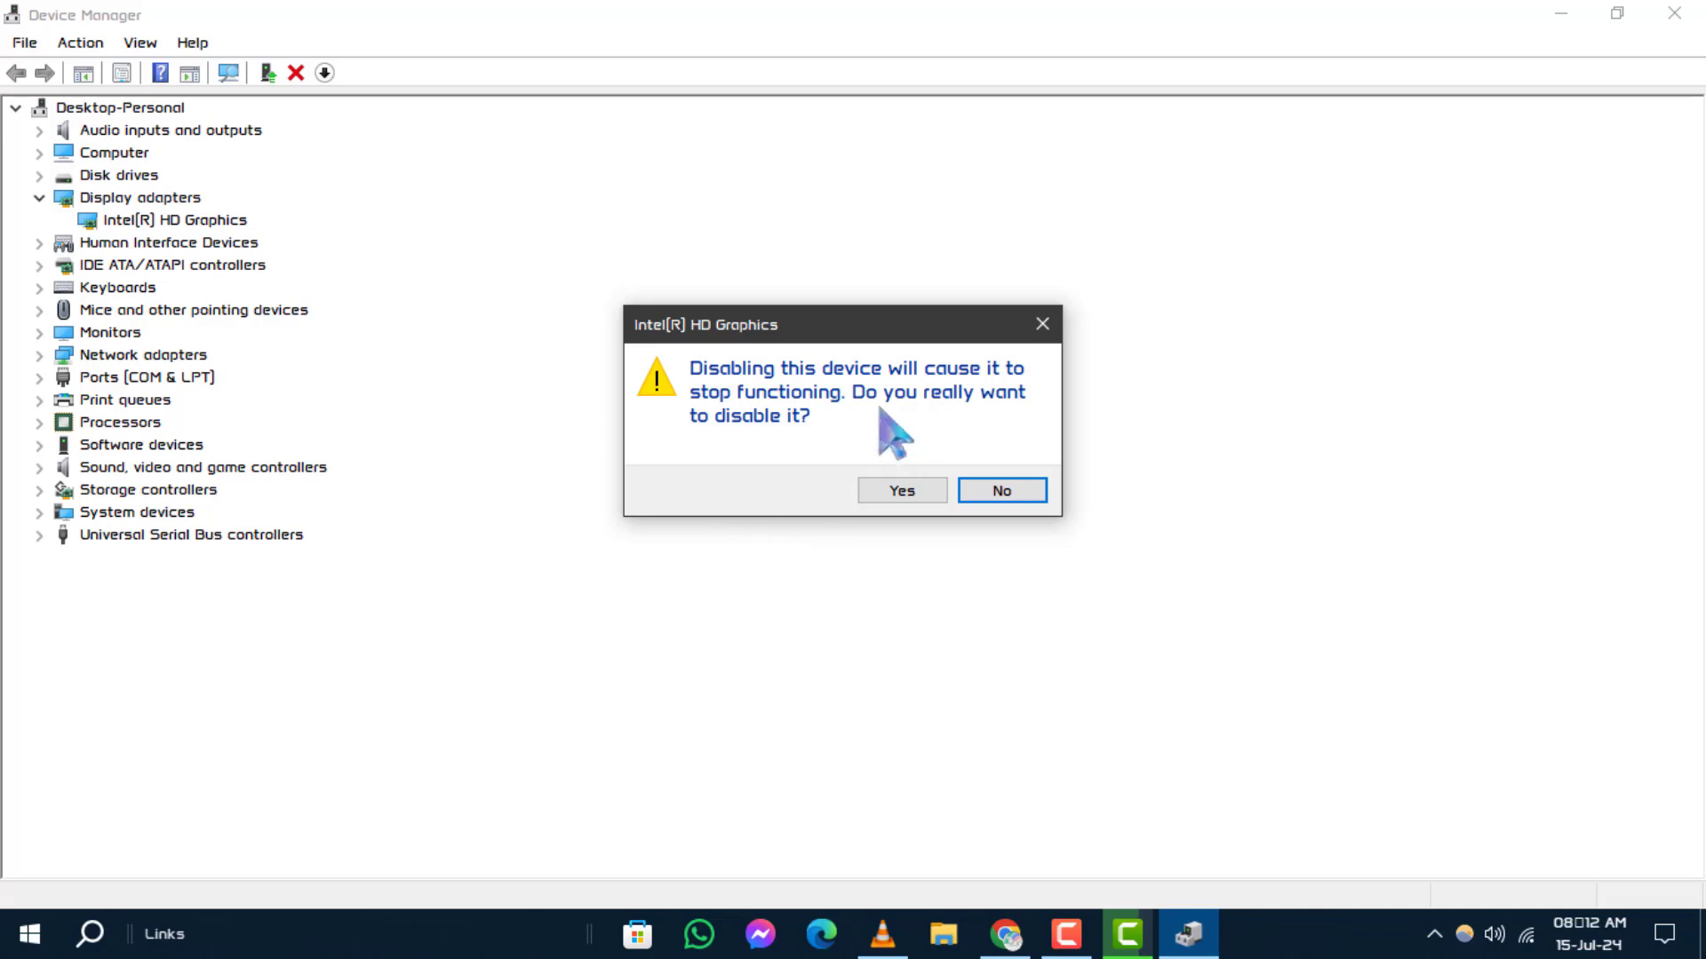
mouse_move(897, 561)
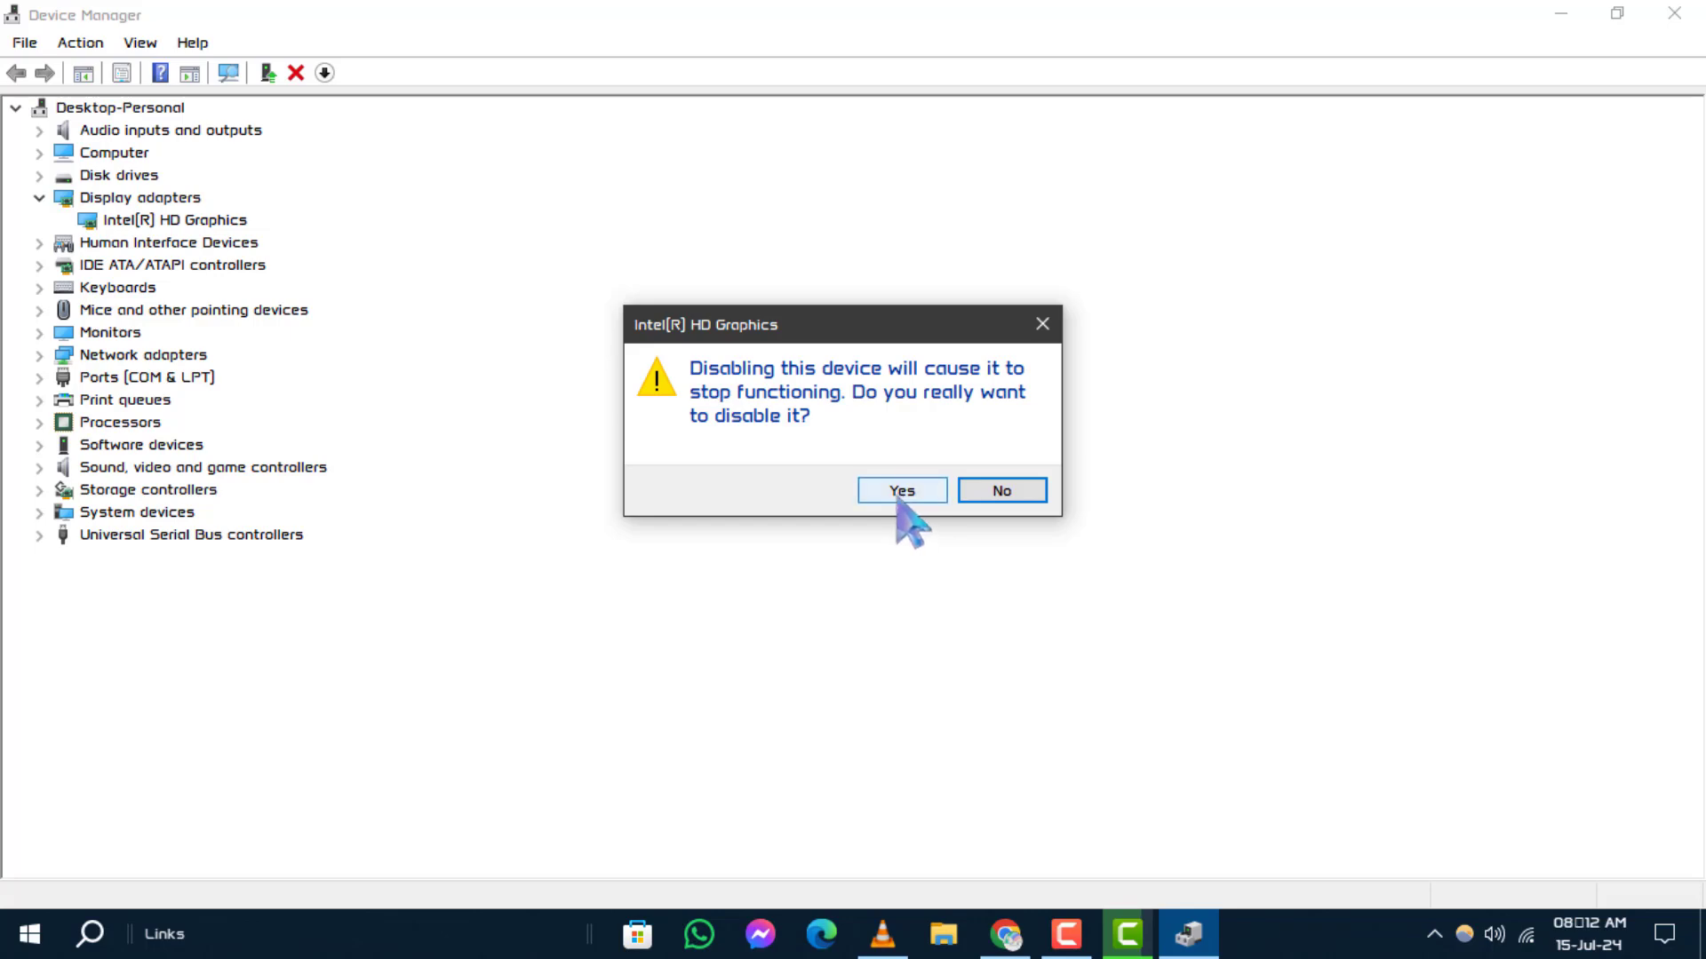
left_click(901, 489)
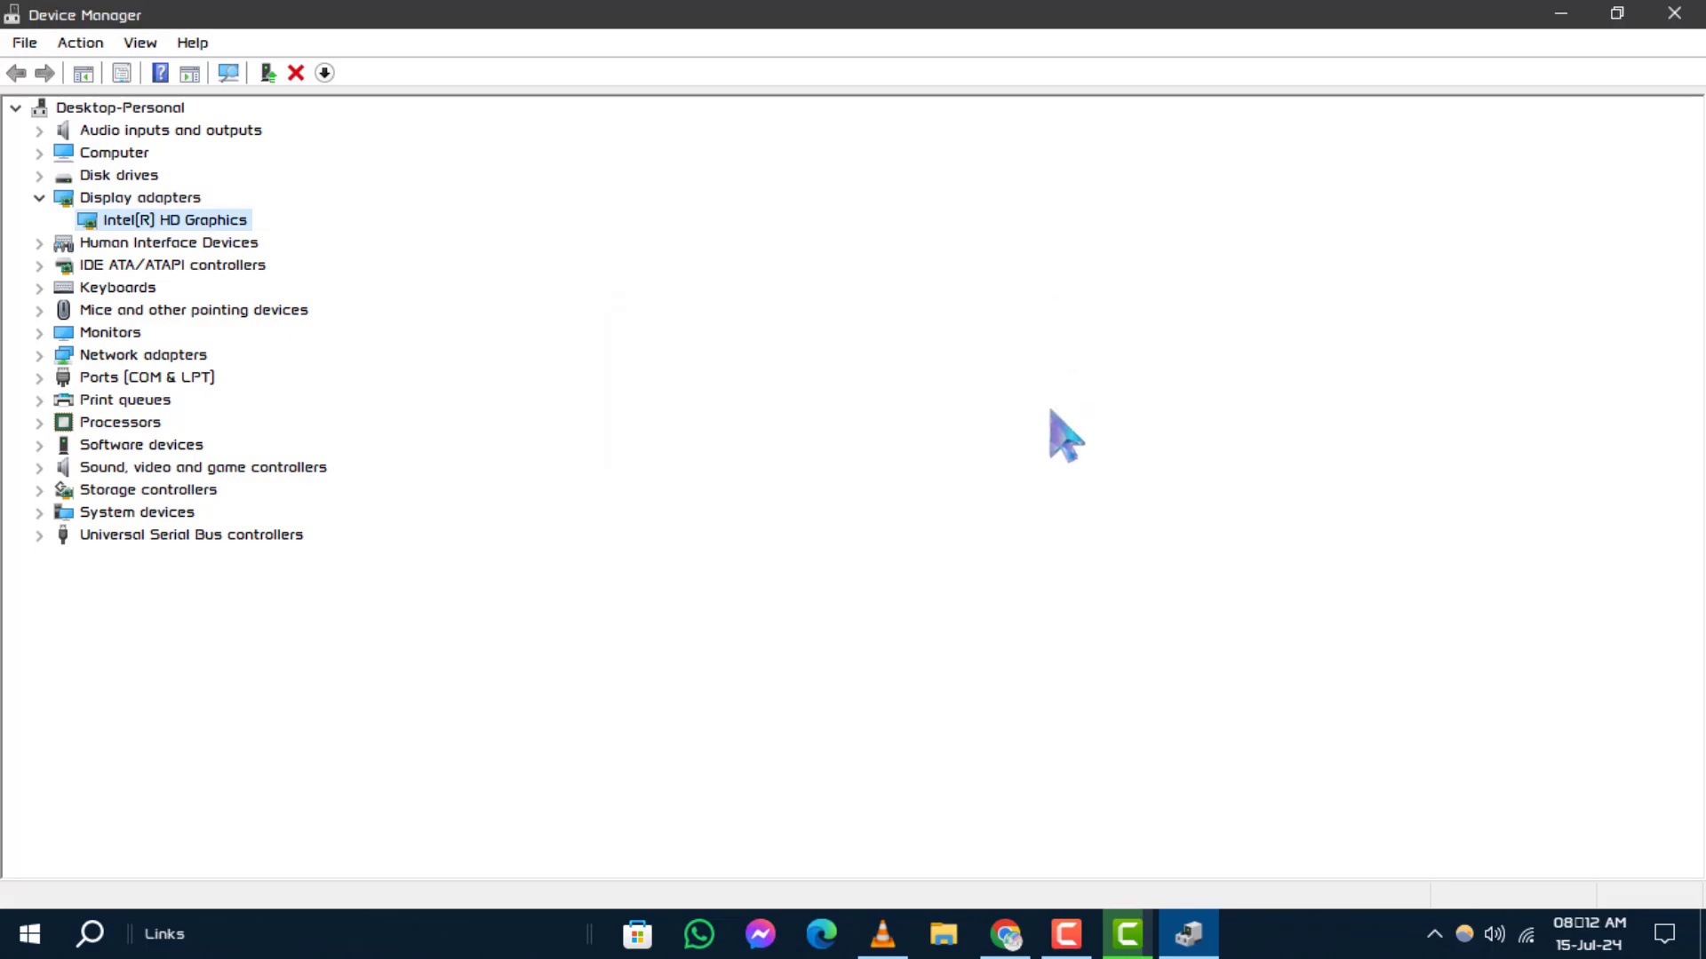
mouse_move(1104, 489)
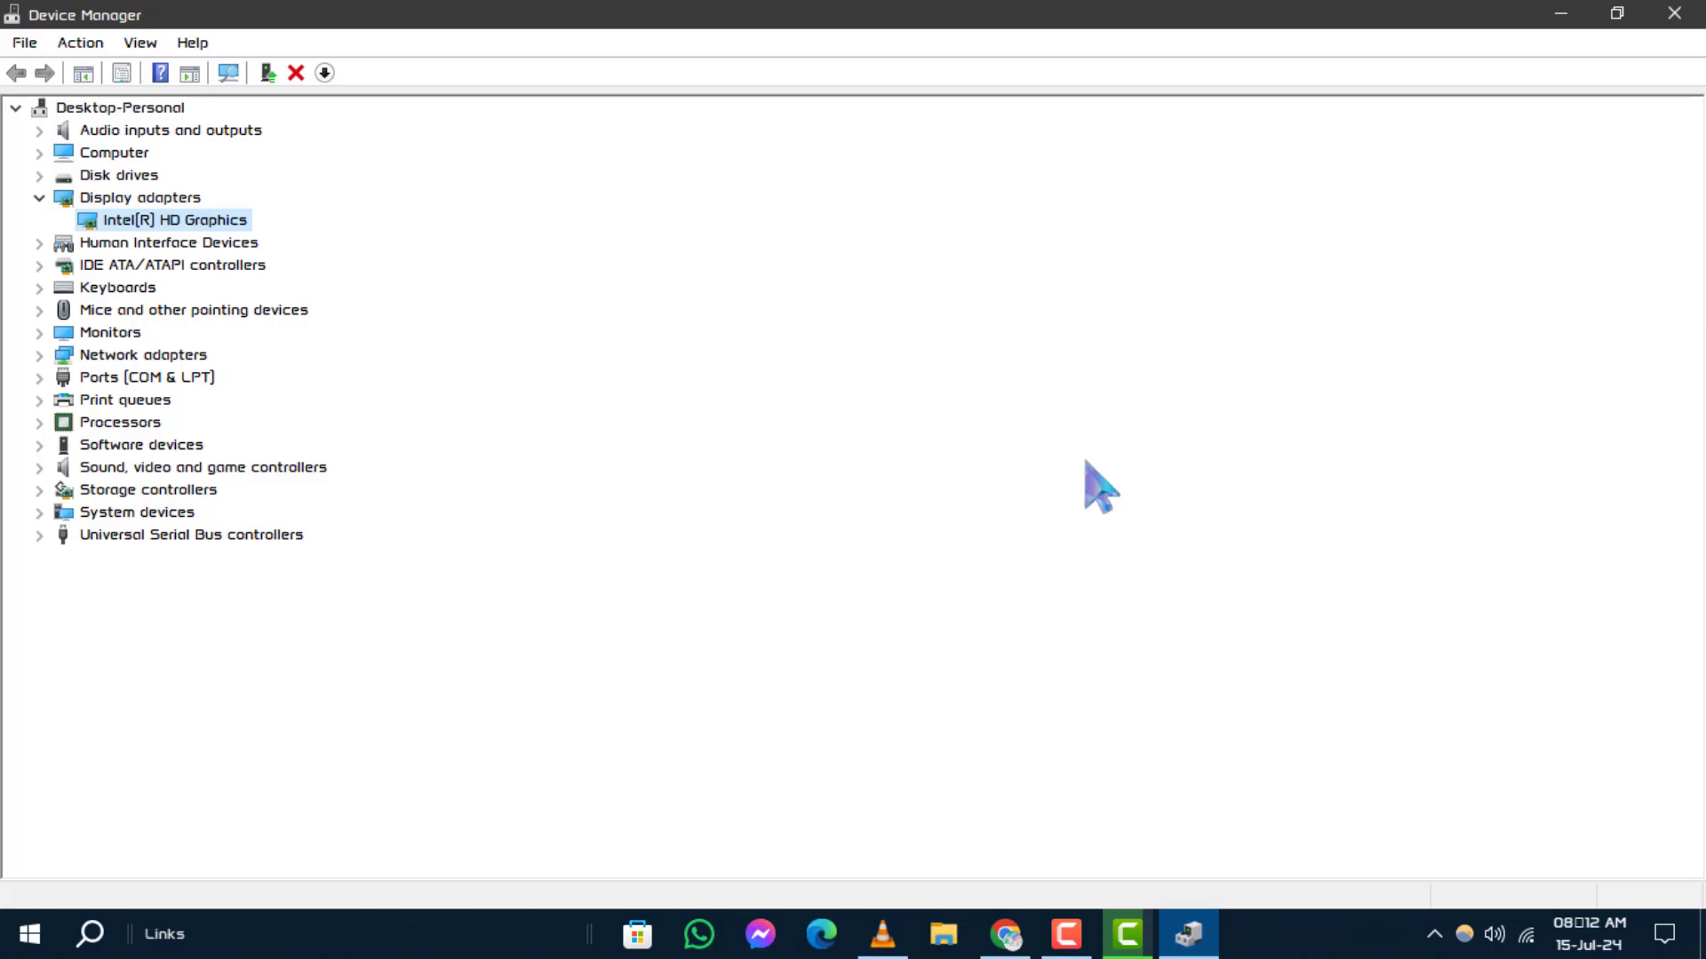